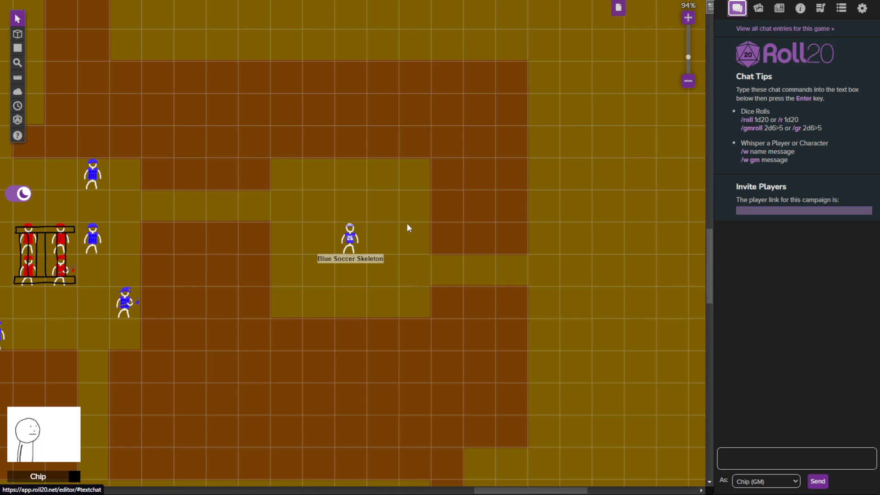
mouse_move(343, 251)
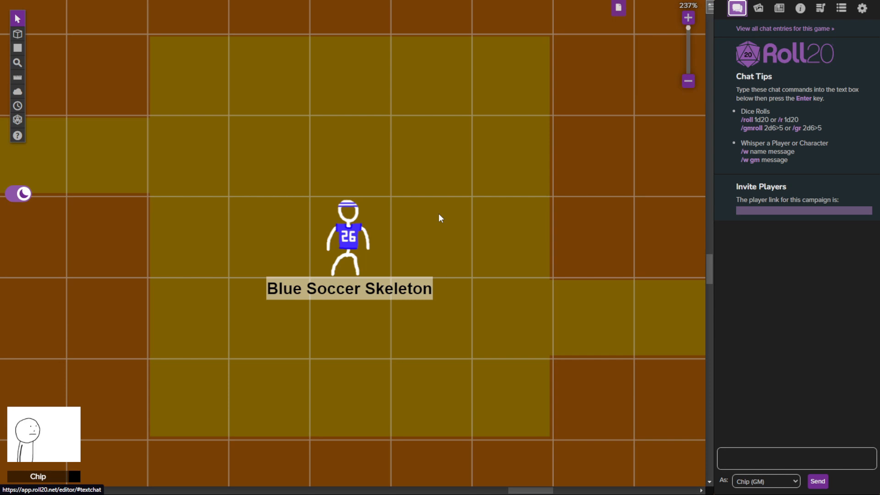
mouse_move(349, 222)
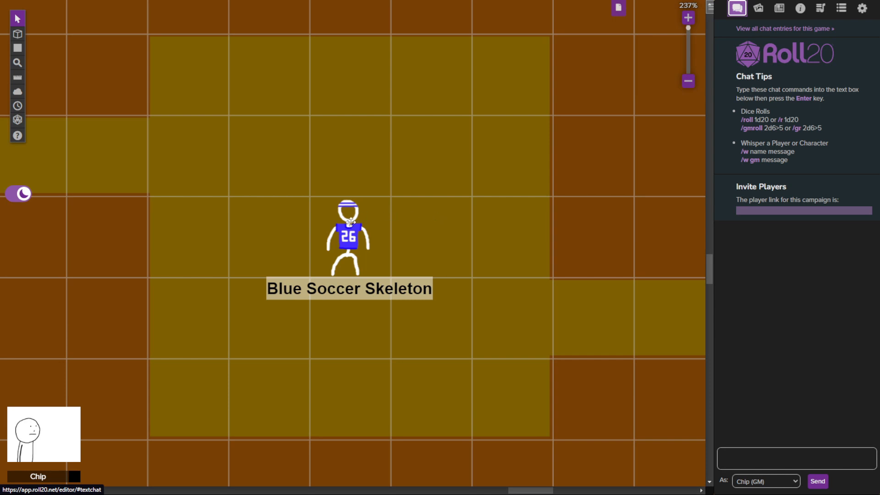
mouse_move(440, 197)
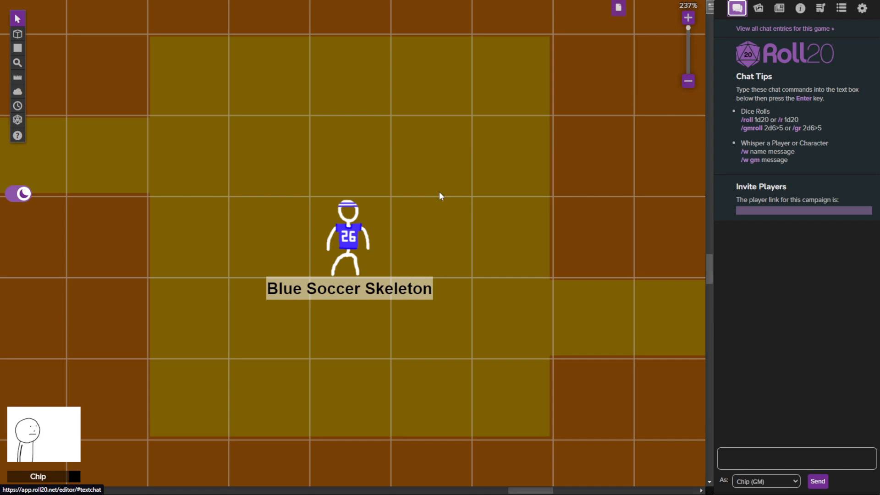
Zoom the map in to about 237% centred on the Blue Soccer Skeleton token
double_click(347, 236)
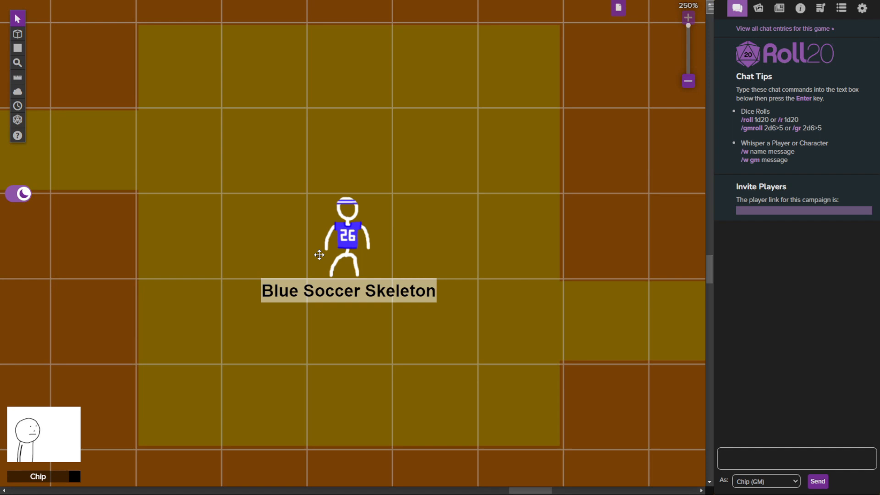
left_click(349, 230)
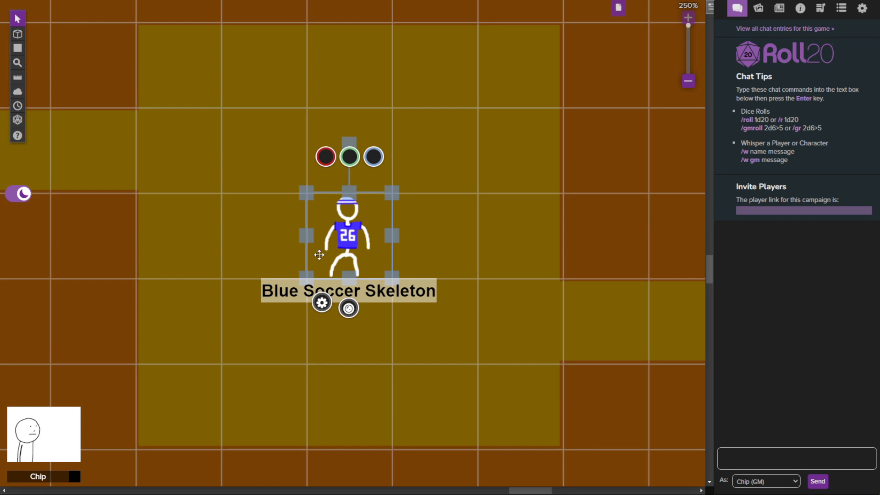
left_click(258, 280)
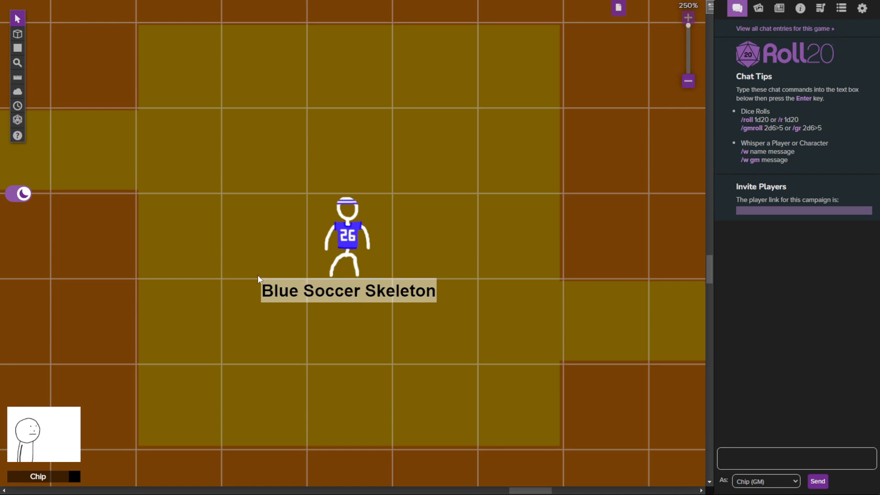